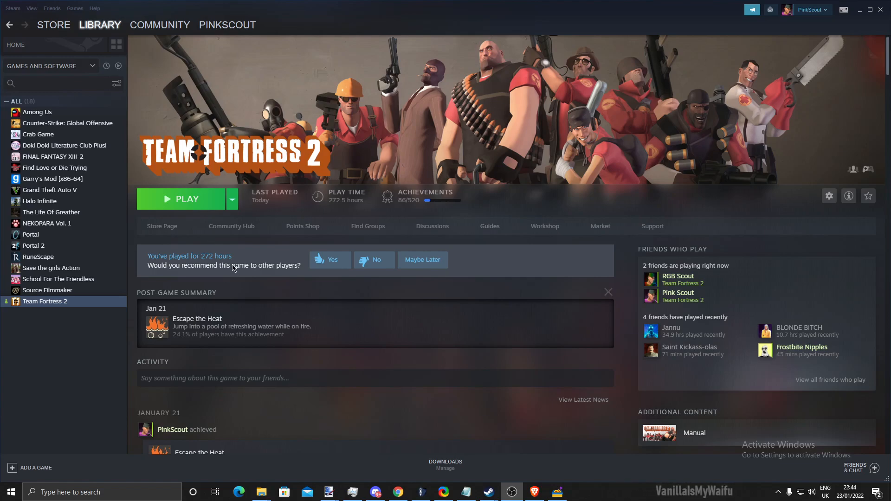
mouse_move(108, 163)
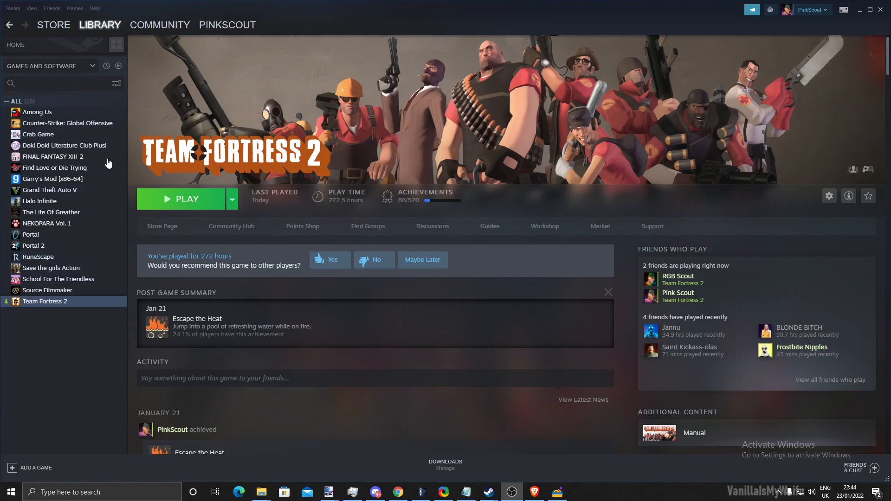
mouse_move(273, 179)
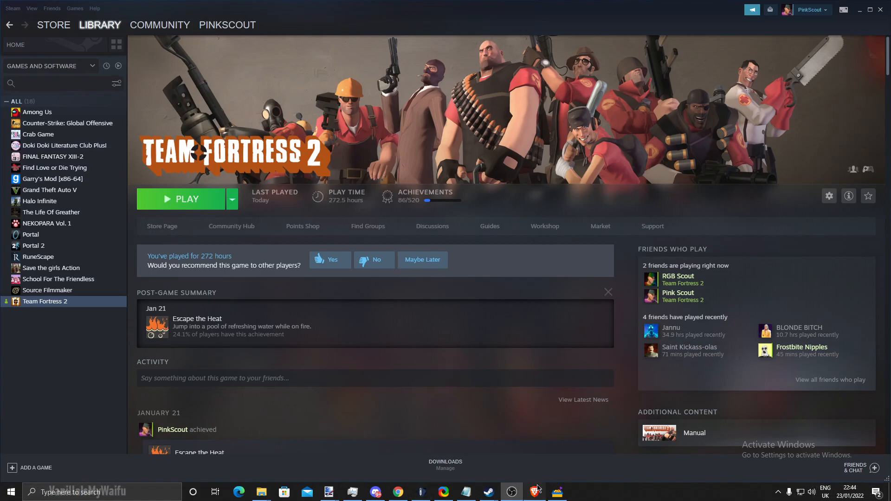
- Search Google in Brave for sandboxie-plus and scroll down to the GitHub result
left_click(534, 492)
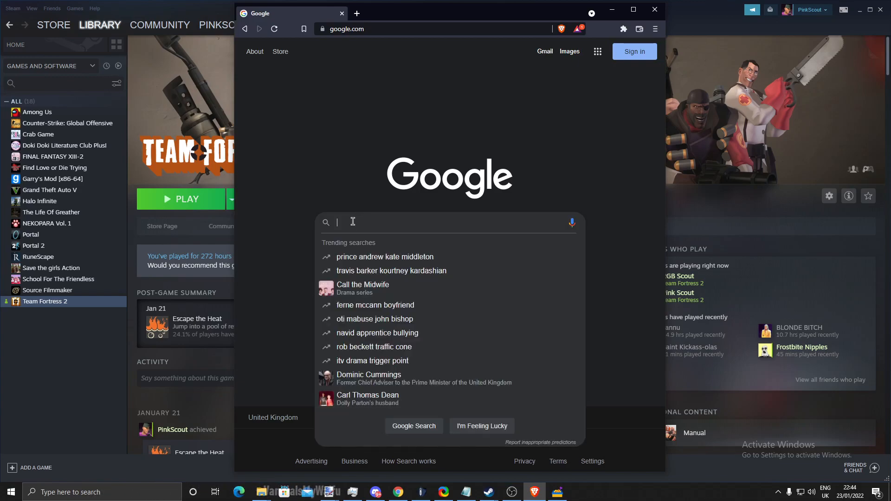
type("Sandboxie-")
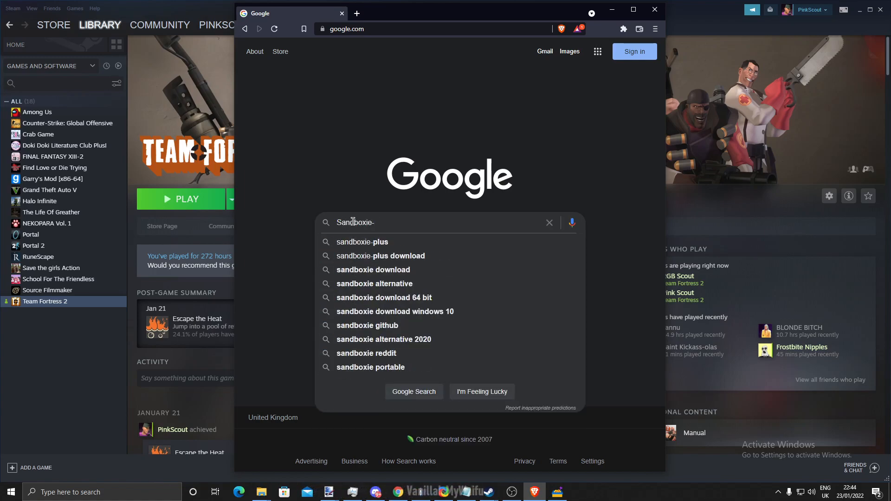
left_click(362, 242)
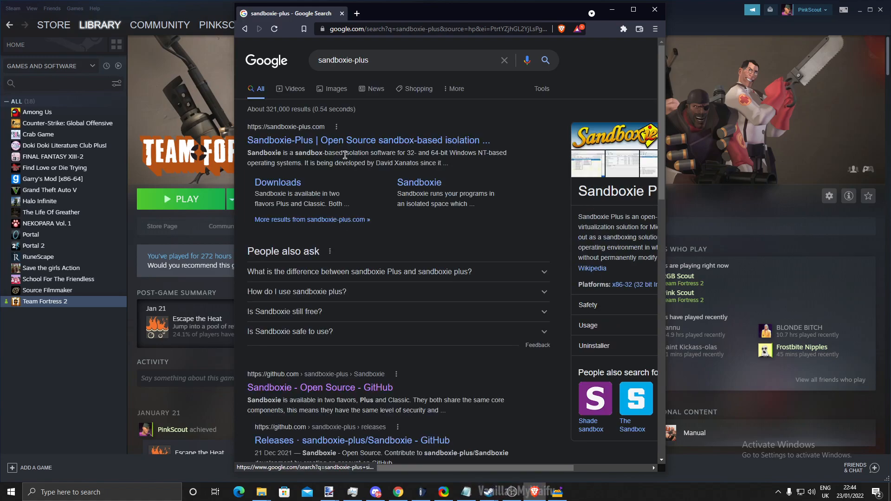
scroll("down", 3)
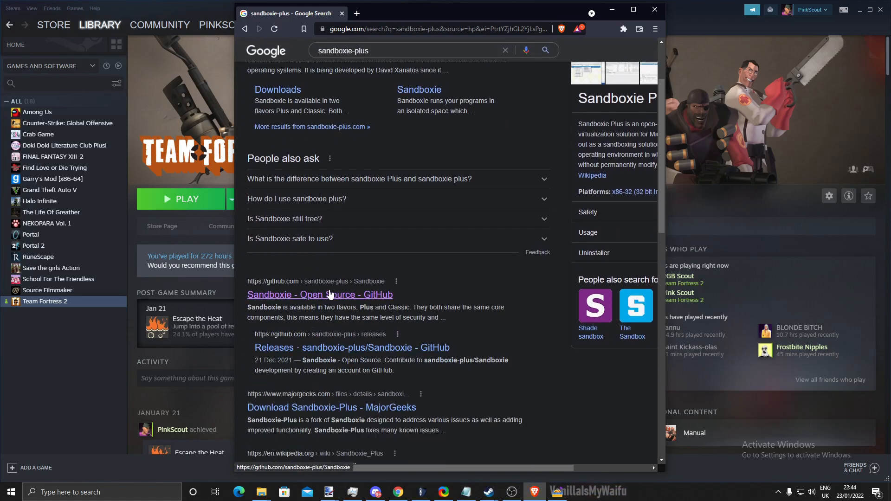
- Open the Sandboxie v1.0.8 / 5.55.8 GitHub release, select its version text, and scroll to Assets
left_click(319, 294)
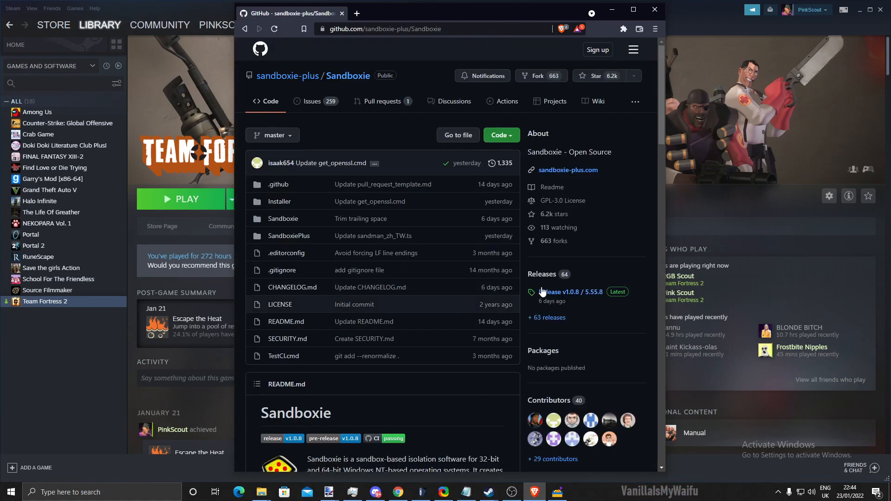
left_click(570, 292)
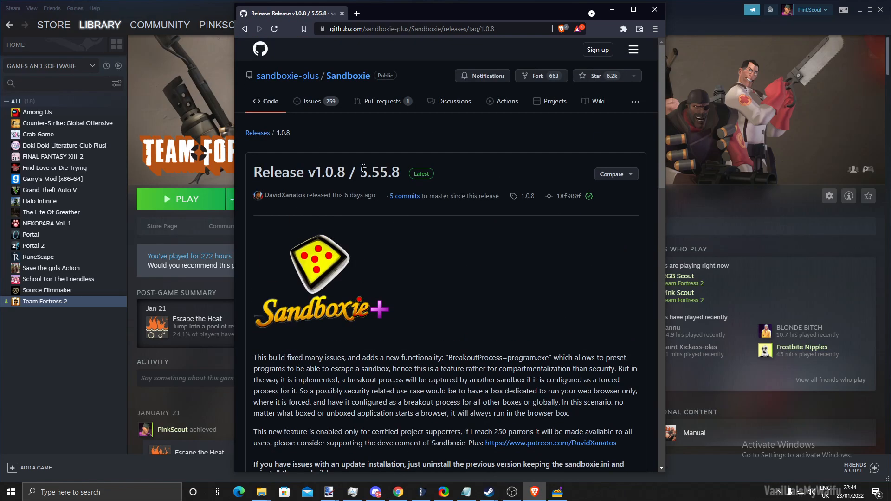
double_click(329, 172)
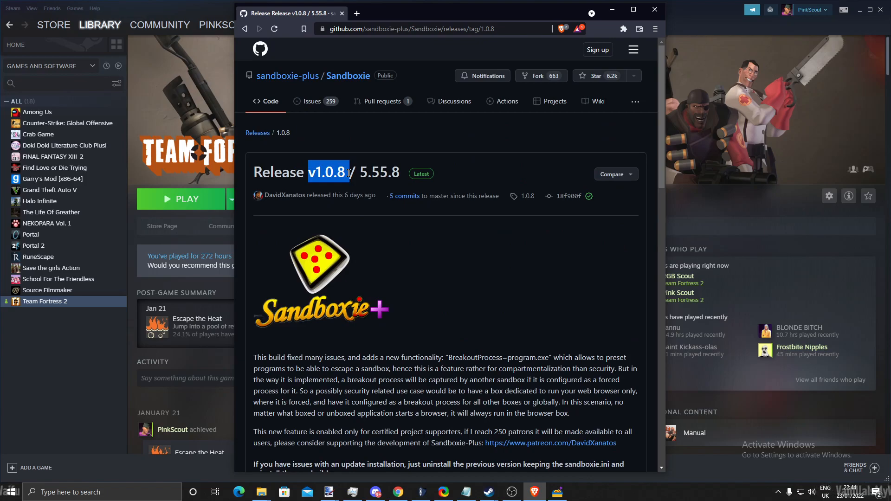
left_click_drag(309, 173, 397, 173)
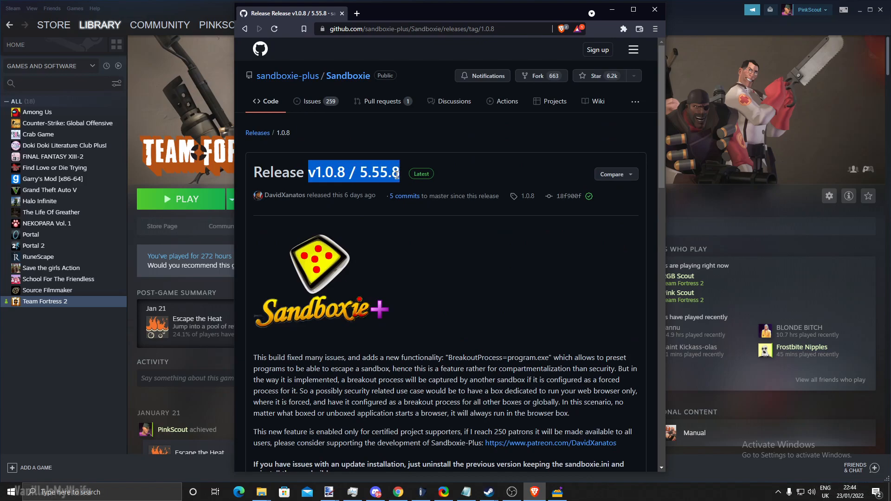
scroll("down", 3)
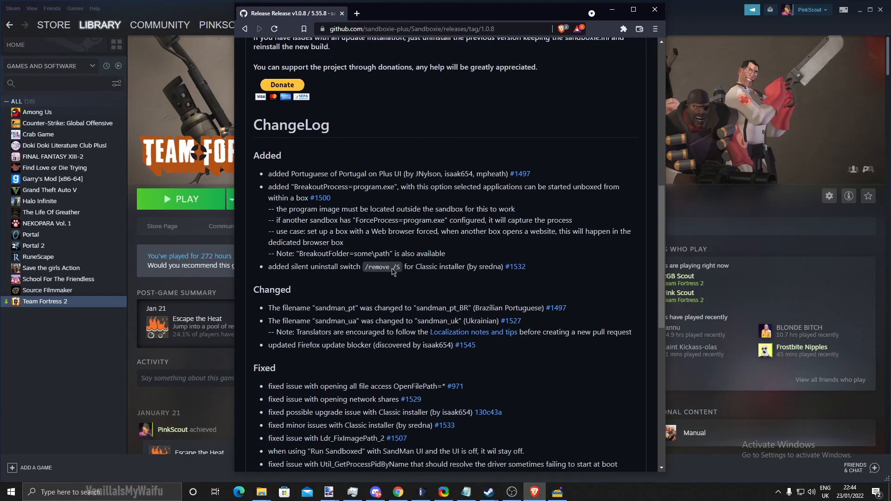
scroll("down", 3)
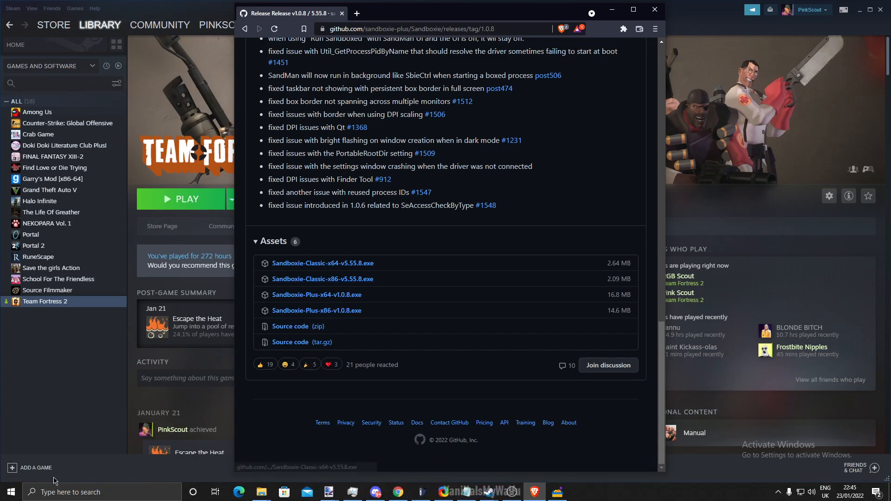
- Terminate all programs running in DefaultBox in Sandboxie-Plus
left_click(533, 491)
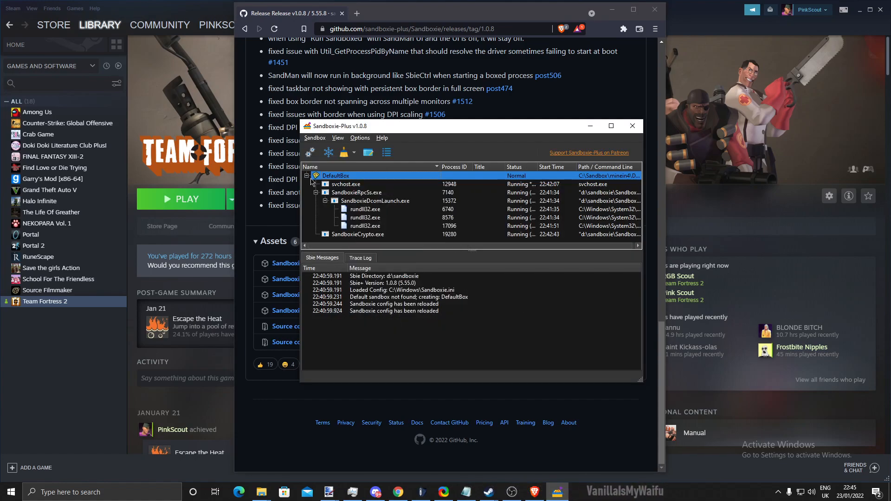
right_click(335, 175)
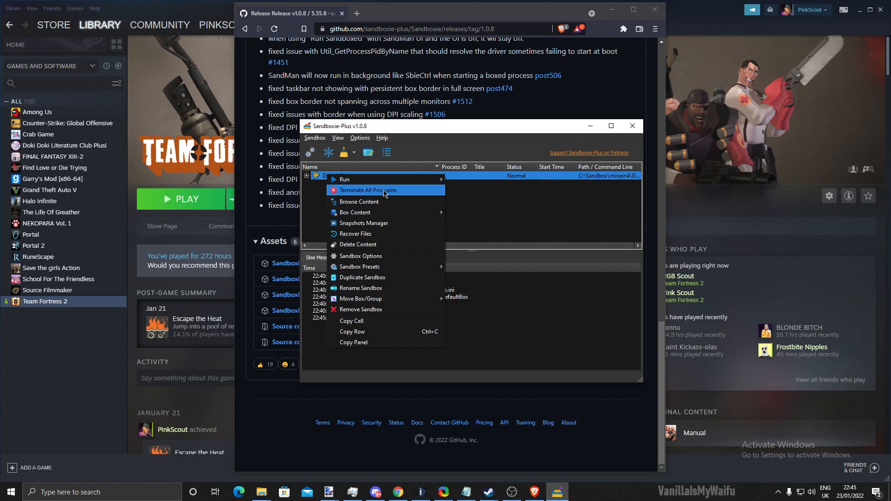
left_click(368, 190)
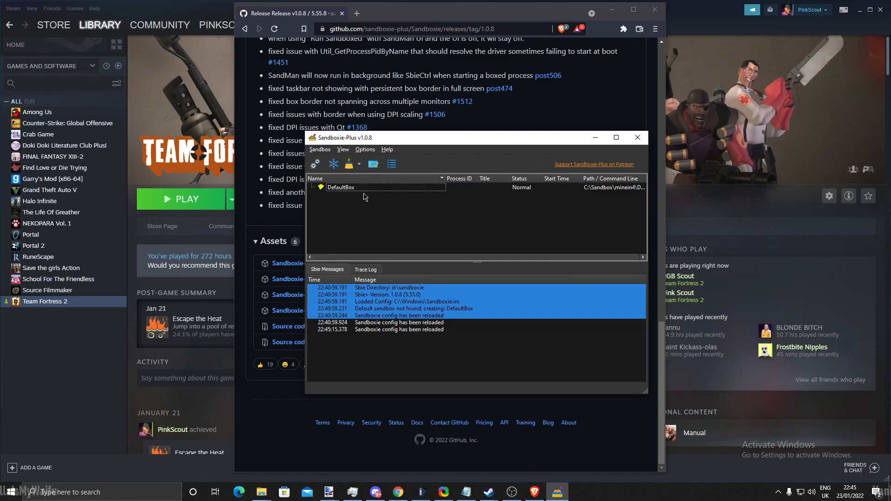
left_click(341, 187)
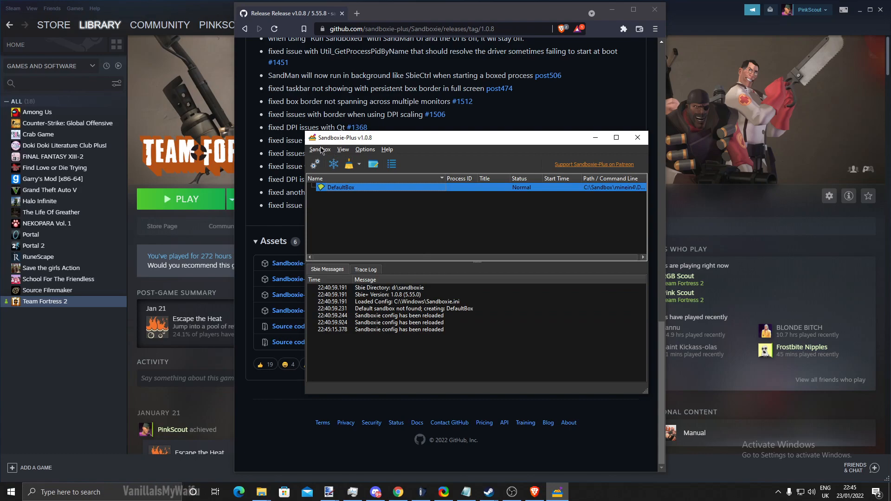
- Create a Standard Isolation sandbox named SteamBox 1
left_click(319, 150)
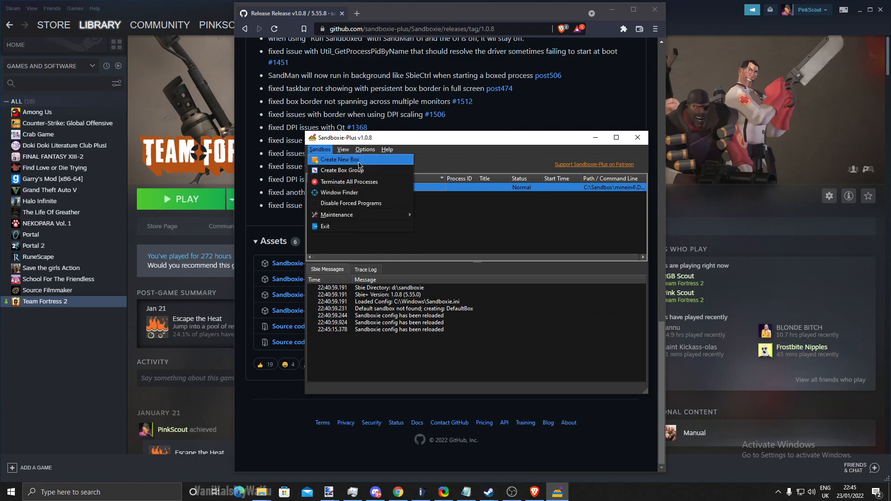
left_click(339, 159)
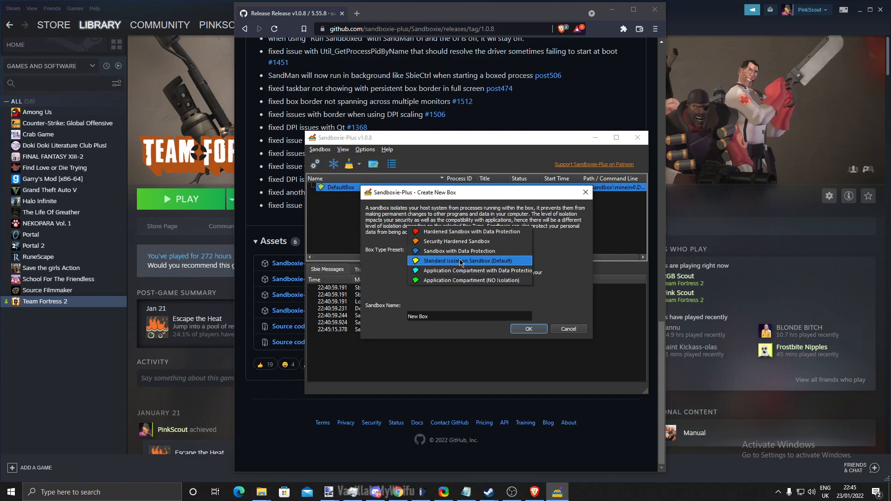
mouse_move(464, 266)
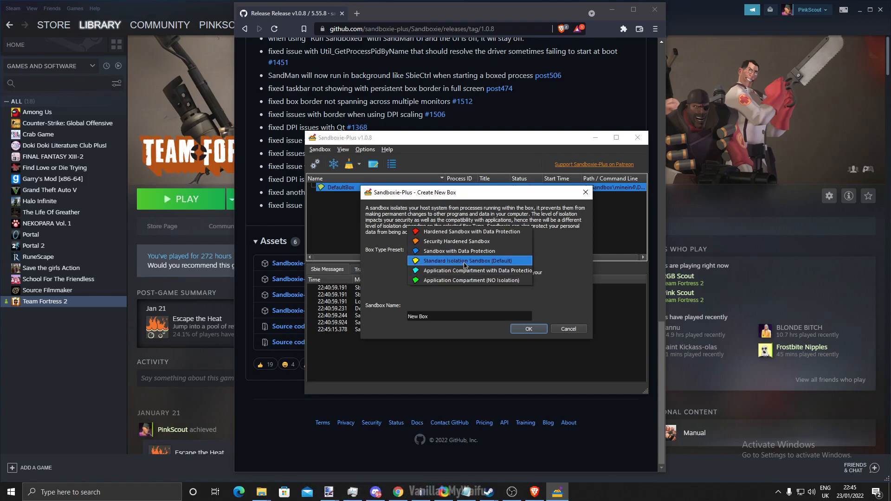
left_click(466, 261)
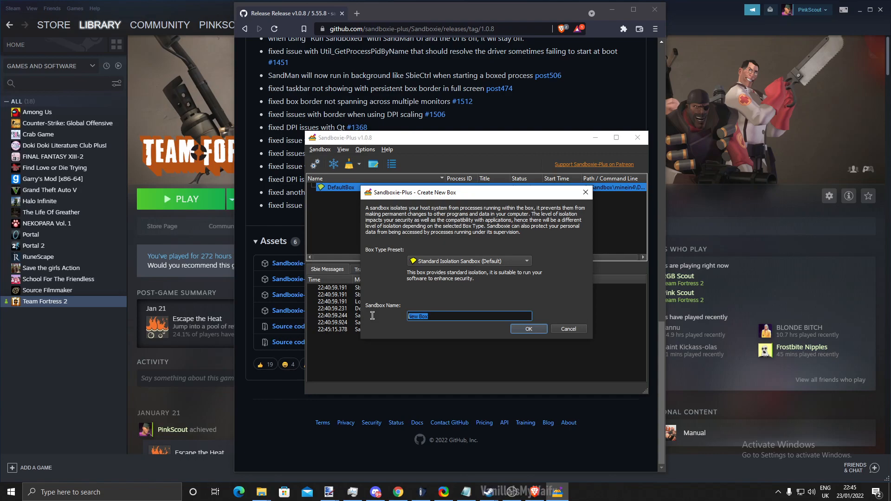
type("SteamB")
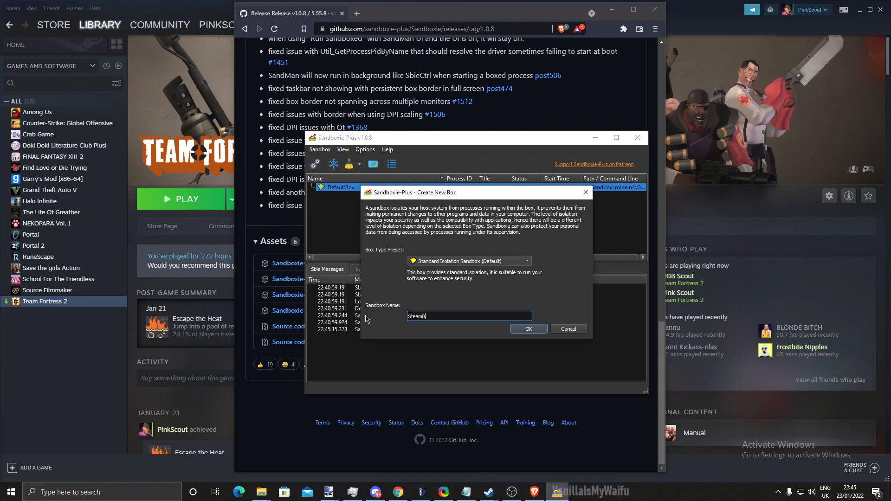
left_click(526, 328)
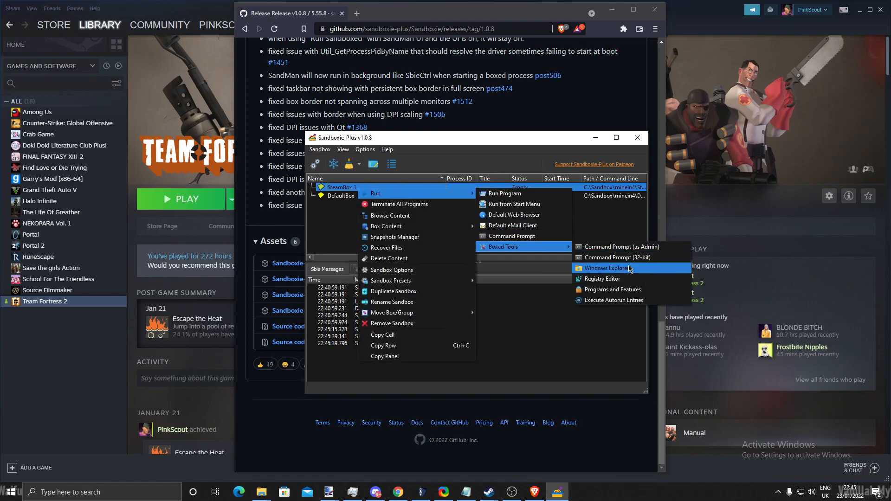
- Launch a boxed Windows Explorer from SteamBox 1
left_click(605, 267)
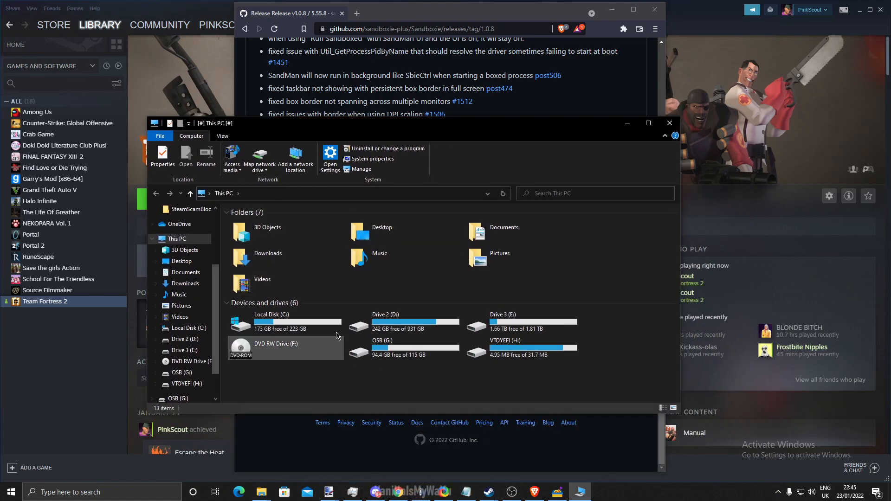
- Run lmaobox from the sandboxed Downloads folder, accepting the unverified-publisher warning
left_click(186, 283)
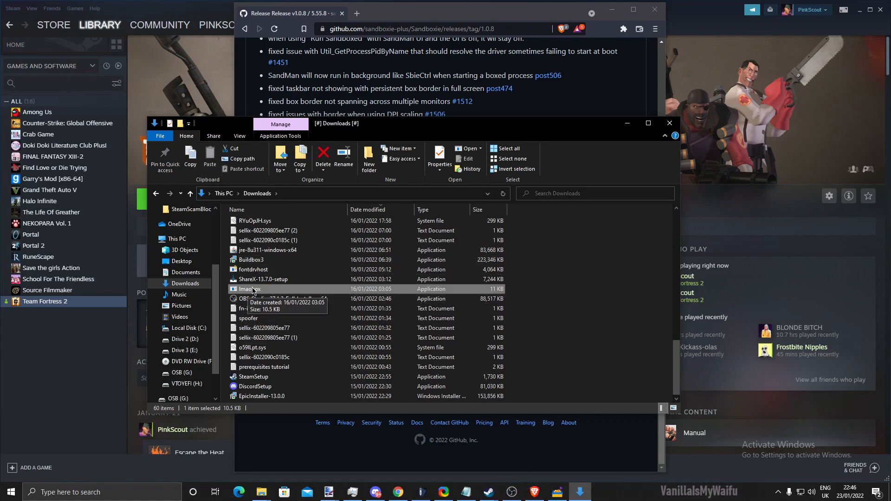
double_click(255, 288)
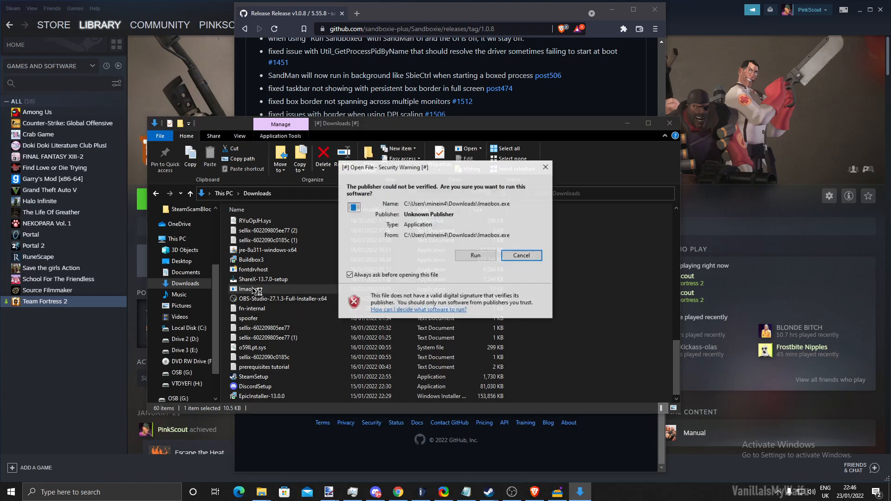
left_click(475, 255)
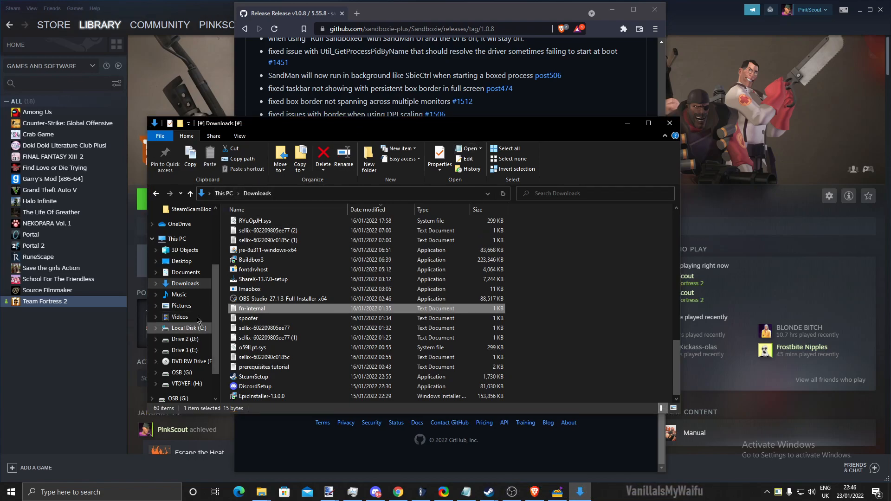
mouse_move(194, 329)
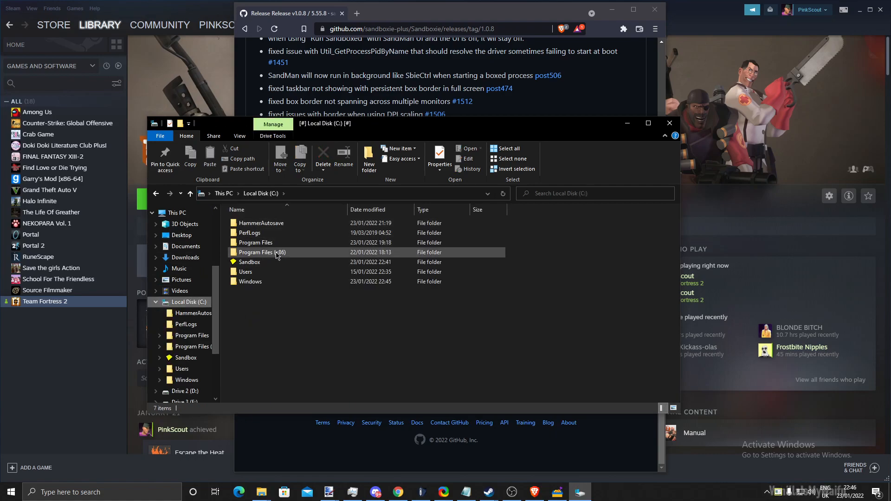
- Launch Steam sandboxed from the D:\steam folder to reach its login window
double_click(262, 252)
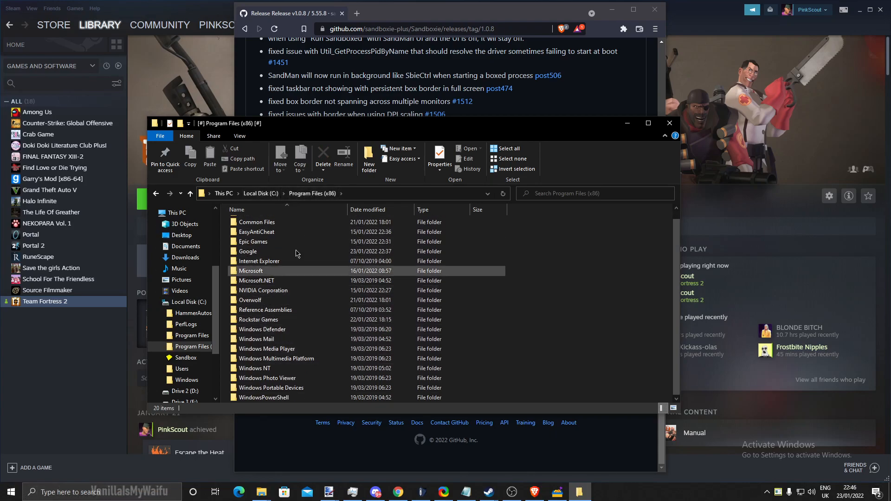
left_click(184, 391)
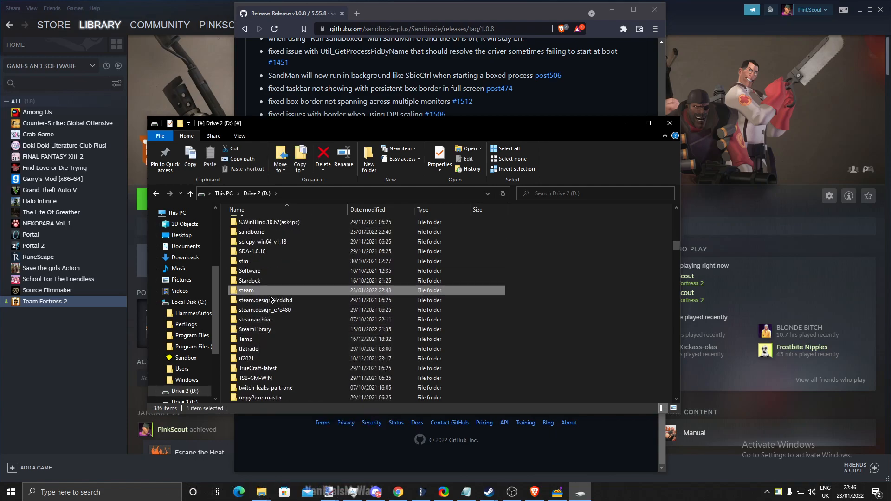
double_click(246, 291)
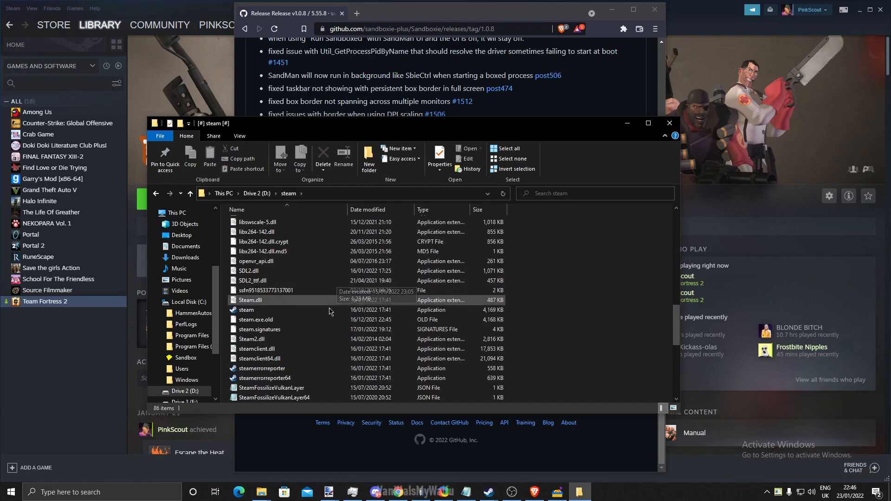
right_click(246, 309)
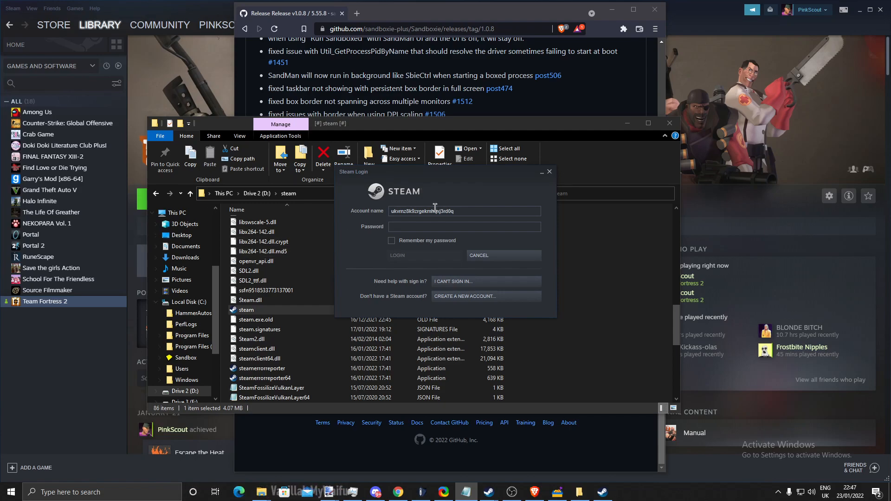
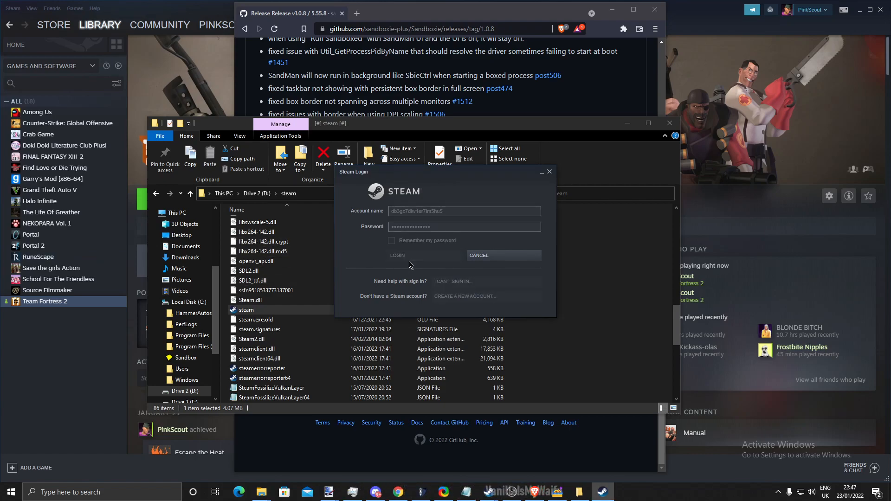
- Log into the second Steam account and dismiss the Steam Service prompt
left_click(478, 255)
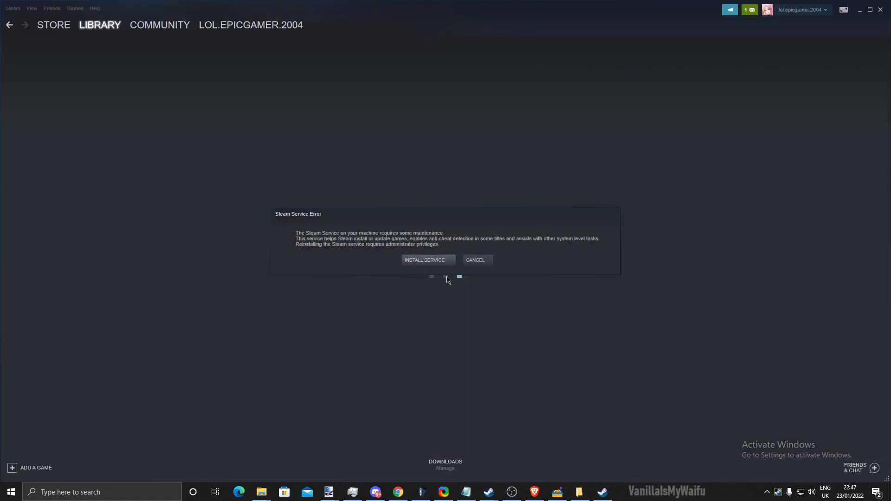
left_click(475, 260)
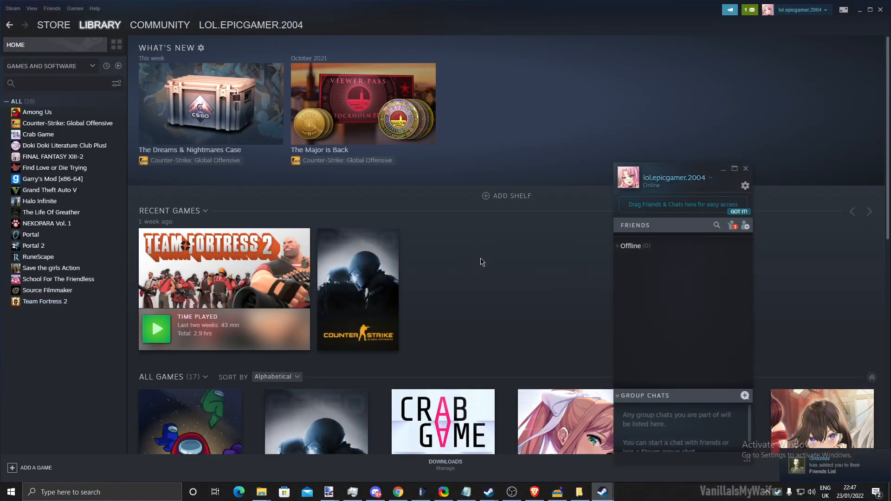
mouse_move(608, 221)
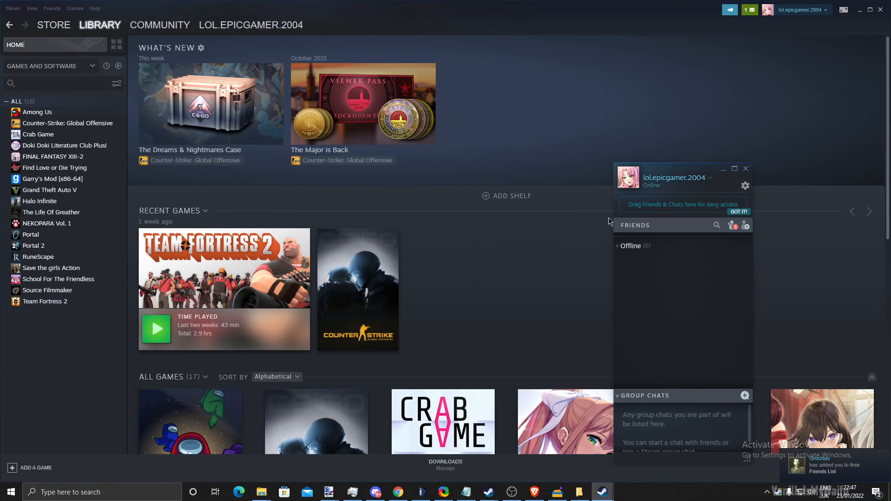
- Launch Team Fortress 2 from the second account's library
left_click(45, 301)
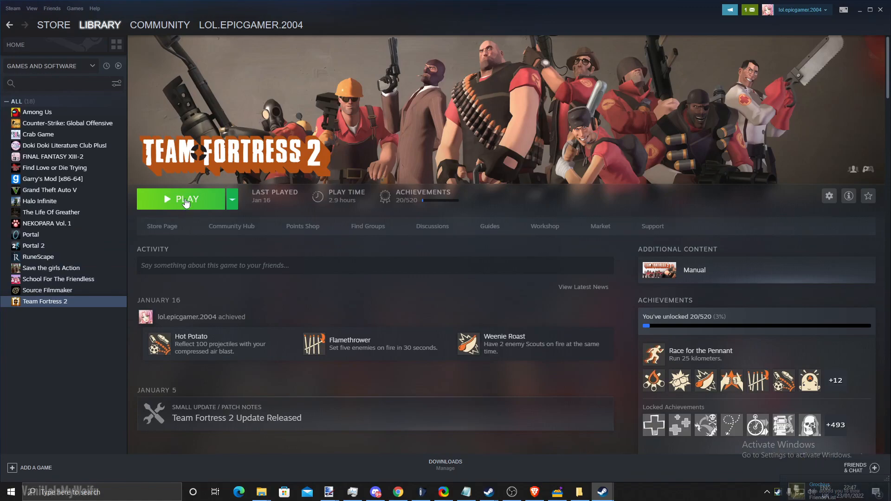
left_click(187, 199)
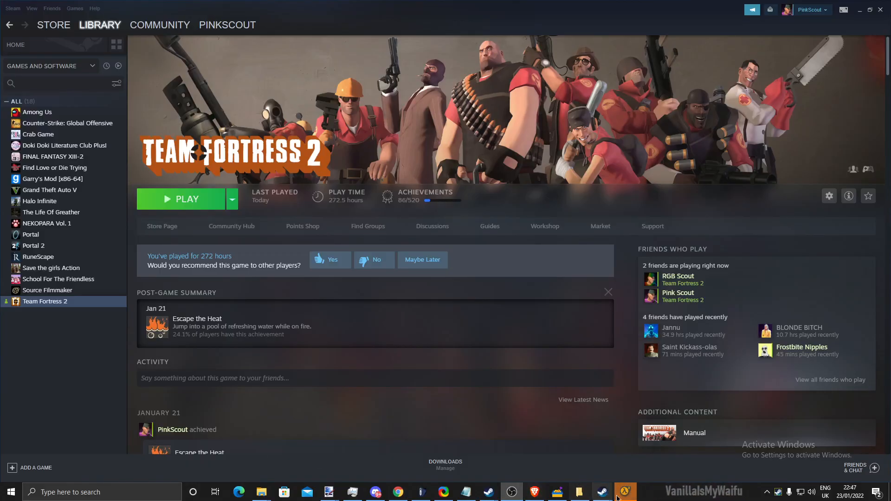
left_click(187, 199)
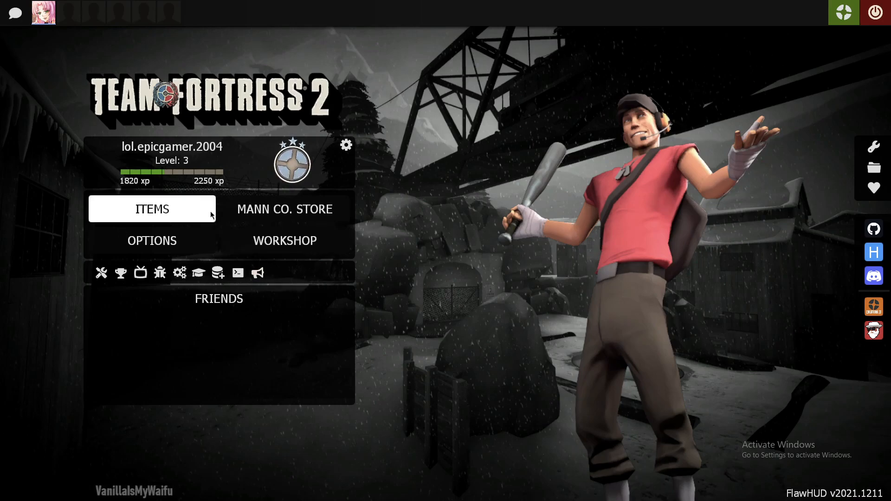
- Check the LMAOBOX overlay at the TF2 main menu, then visit the Mann Co. Store and return
left_click(152, 209)
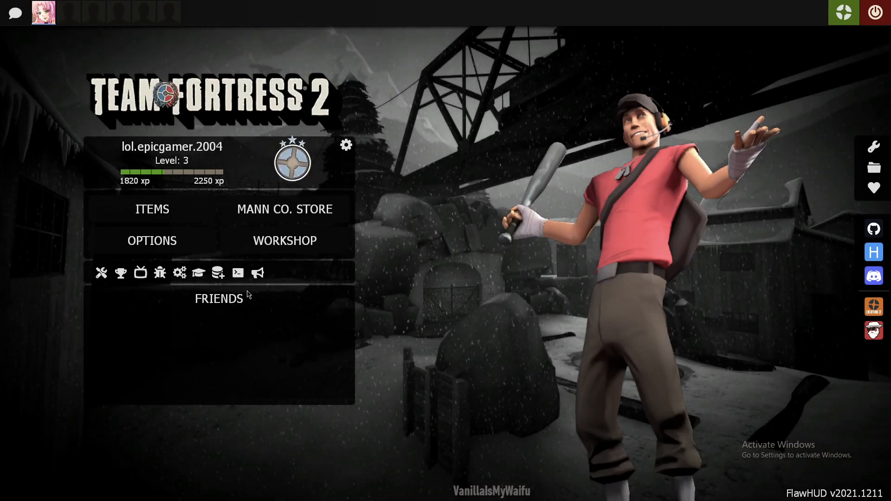
mouse_move(470, 109)
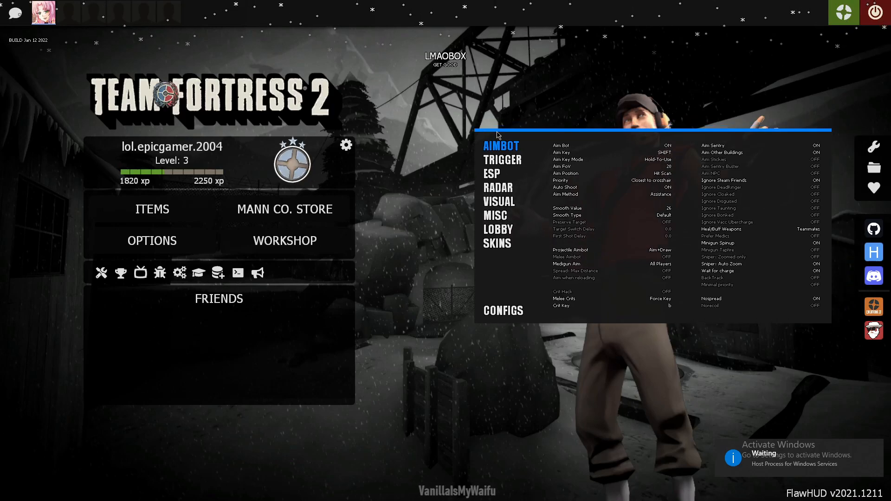
left_click(496, 215)
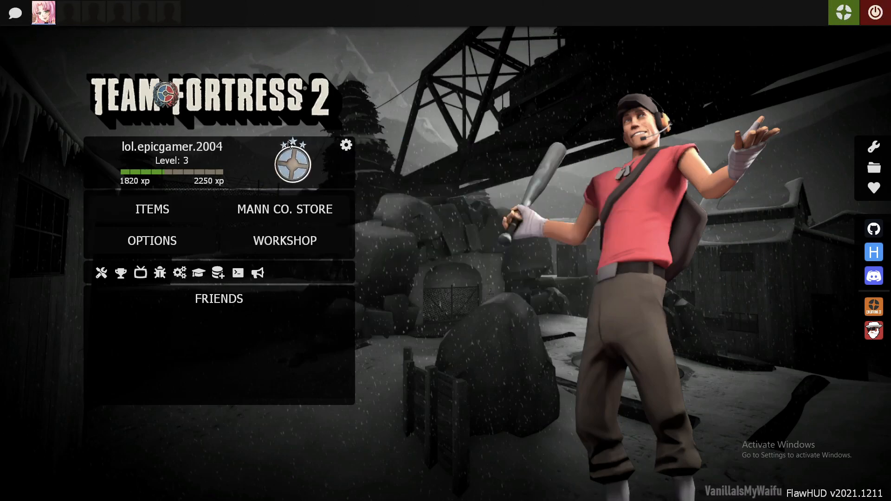
left_click(284, 208)
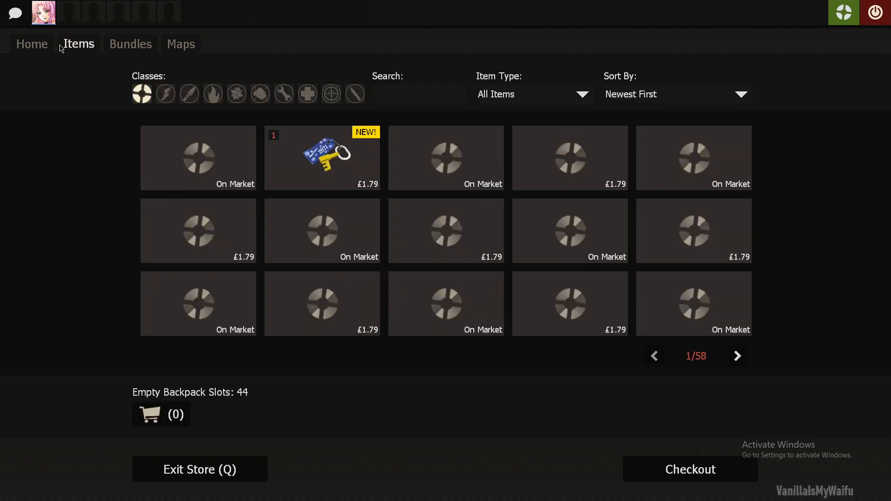
left_click(199, 469)
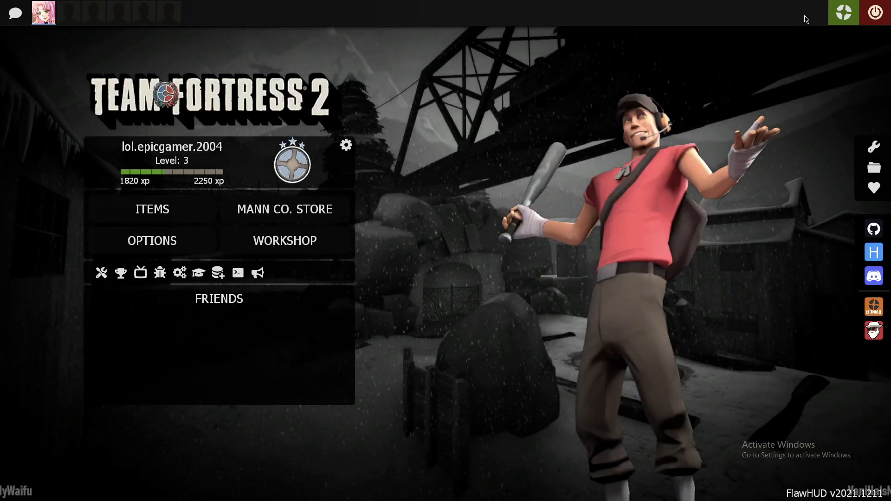
left_click(152, 209)
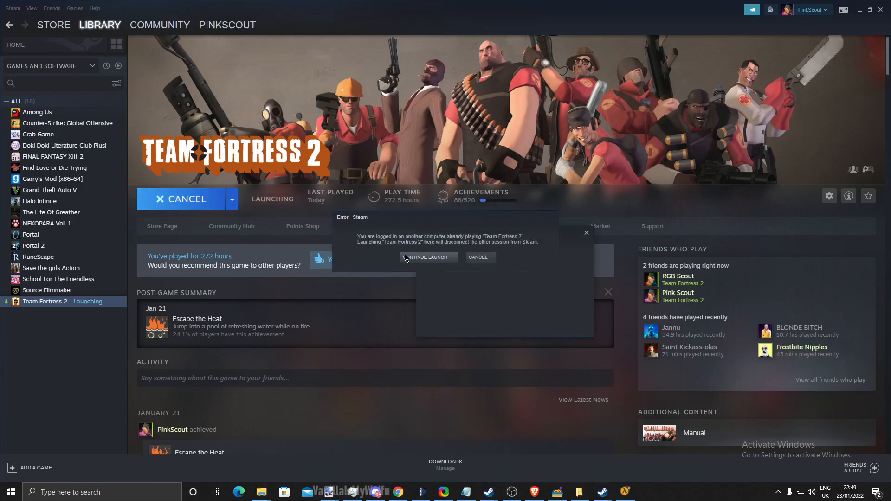
- Continue the main account's TF2 launch, then open the loadout and return to the menu
left_click(428, 257)
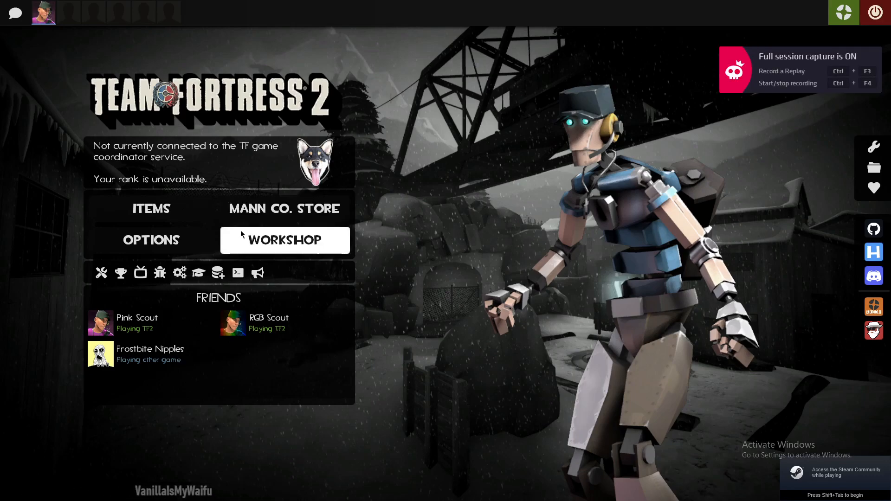
left_click(152, 208)
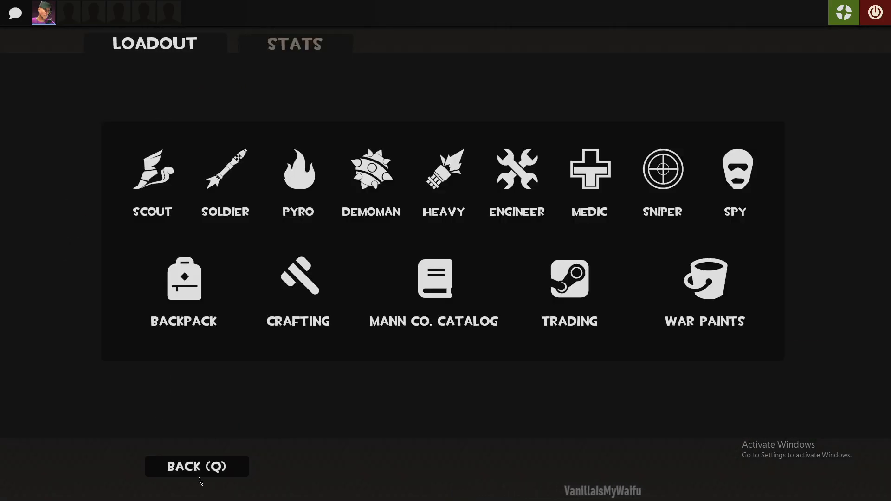
left_click(197, 466)
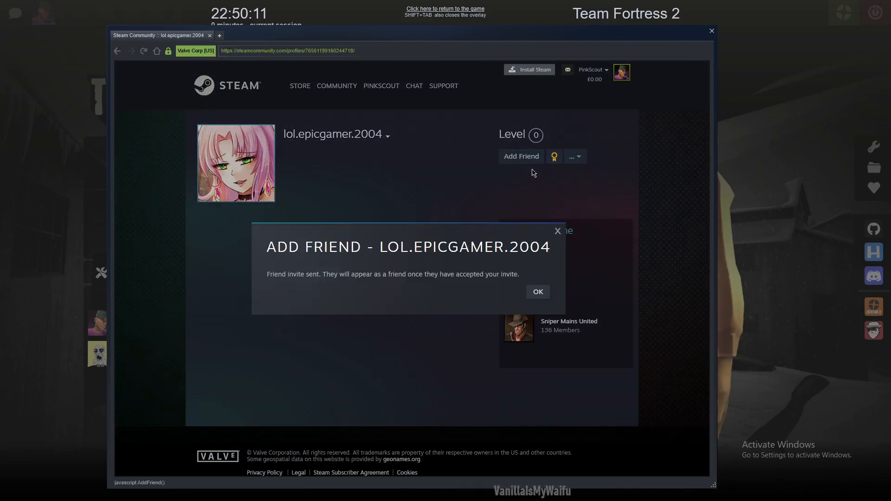
- Confirm the sent friend invite, then accept the main account's request on the second account
left_click(536, 292)
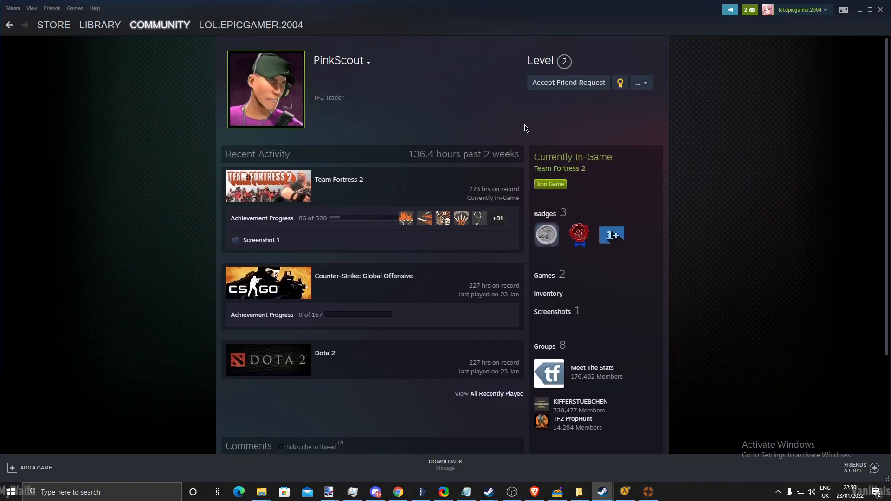
left_click(567, 82)
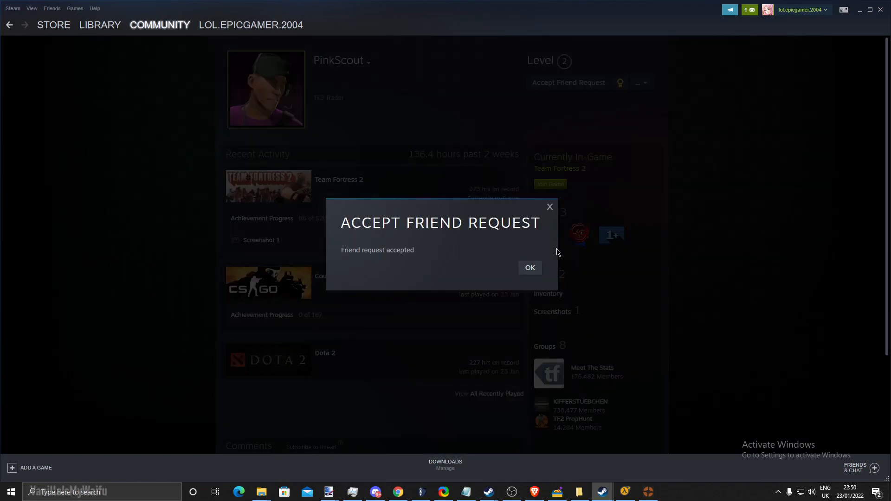
left_click(528, 268)
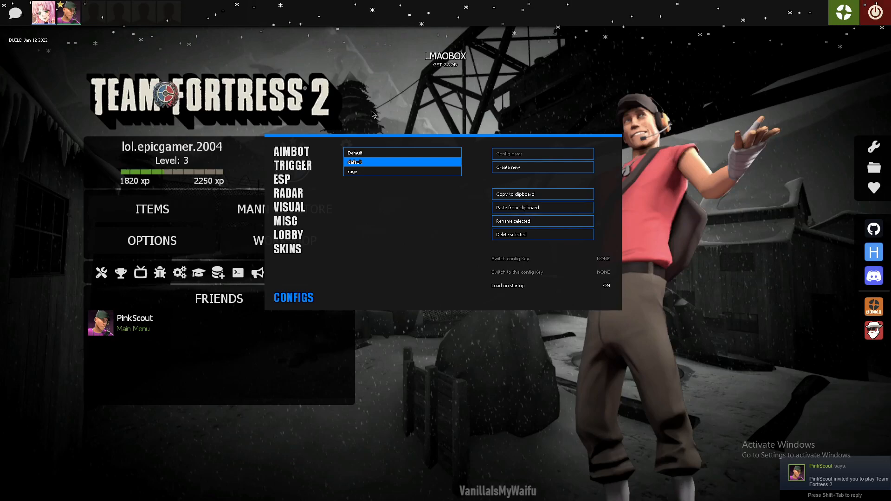
- Accept the party invite in Team Fortress 2 to join the main account's party
left_click(284, 221)
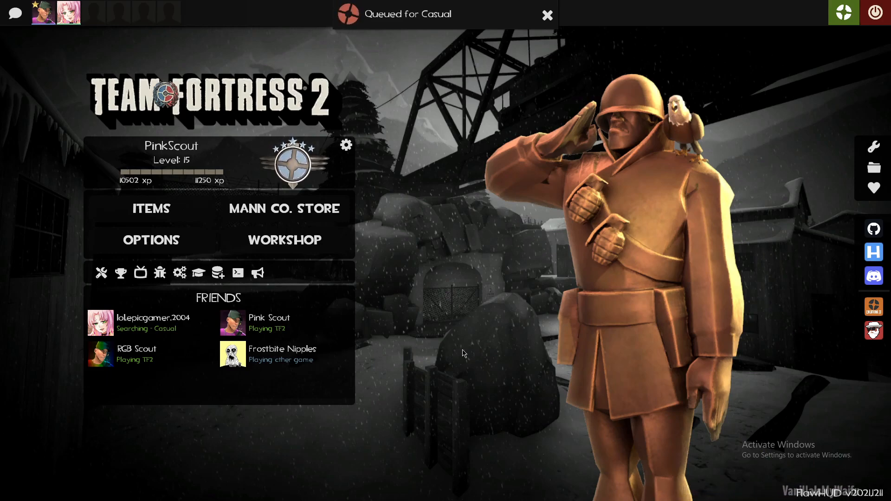
mouse_move(503, 327)
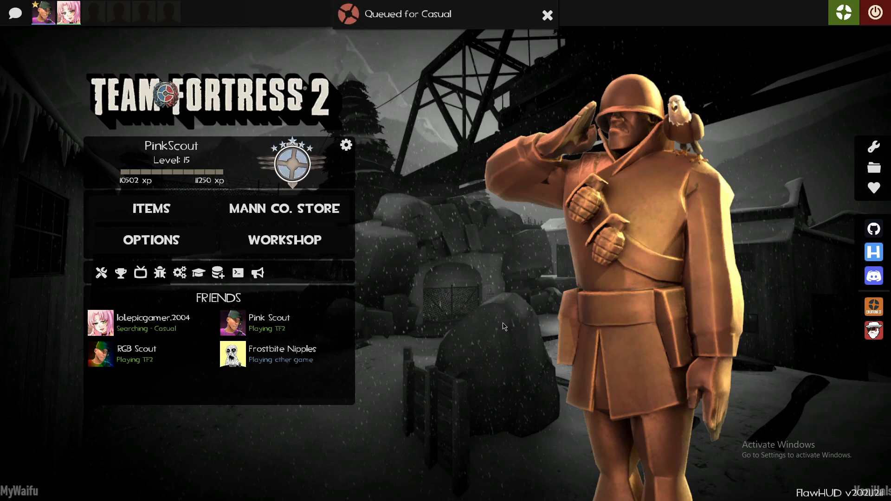
mouse_move(456, 343)
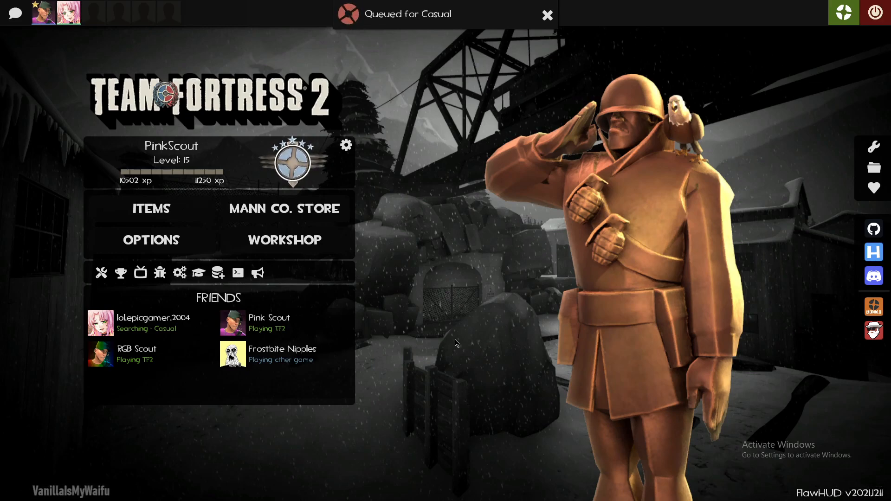